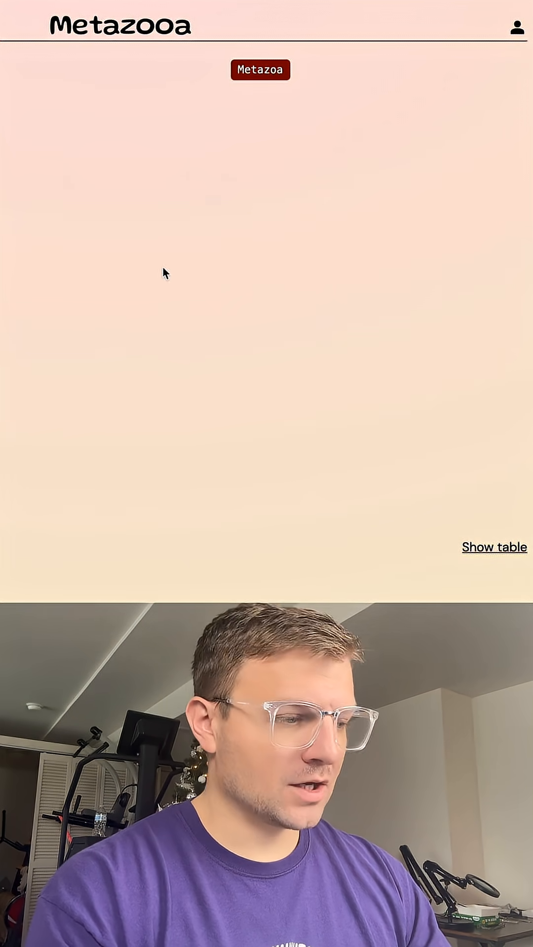
# - Reveal the Amniote info card with its Wikipedia description and example animal images
pyautogui.click(261, 69)
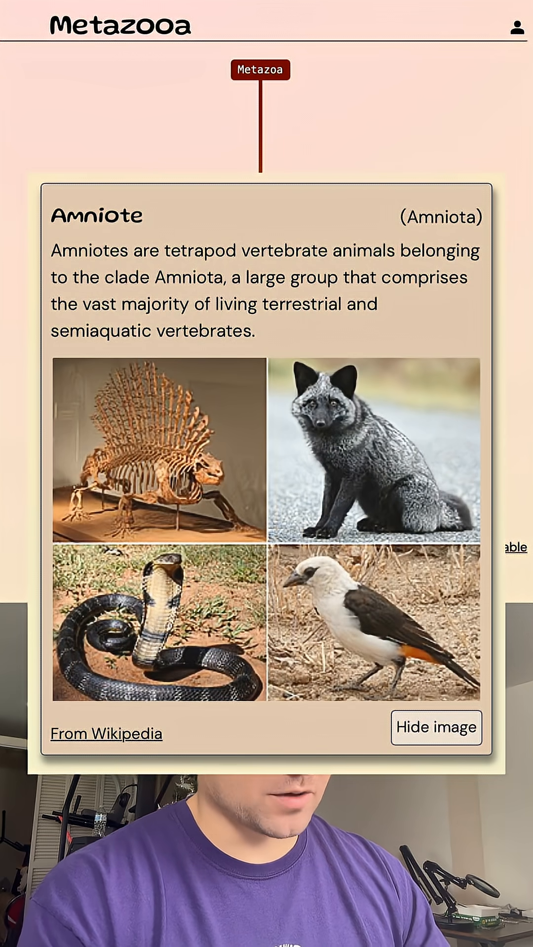
# - Hide the Amniote card, leaving the tree from Metazoa down to Amniota visible
pyautogui.click(436, 727)
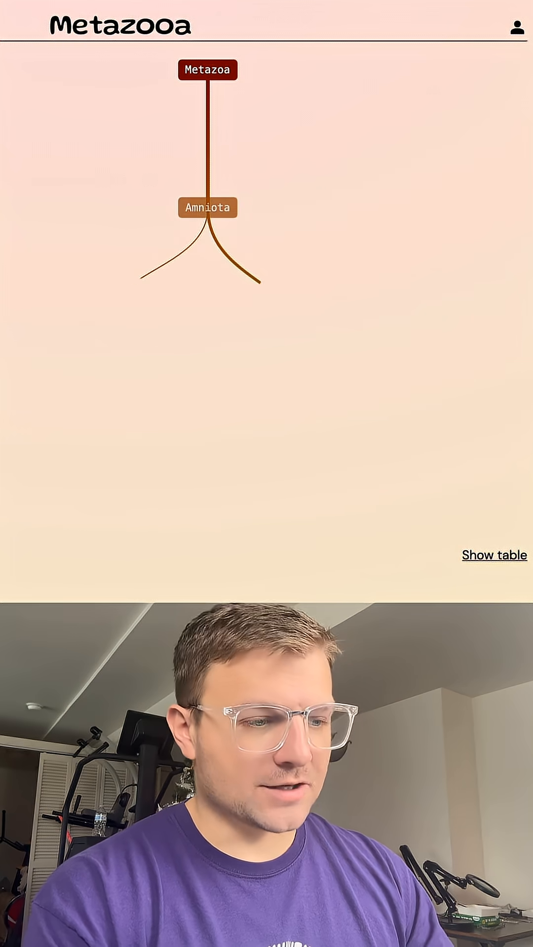
# - Guess through swan, hummingbird to crow as the green answer, then dismiss the You win! summary
pyautogui.click(208, 207)
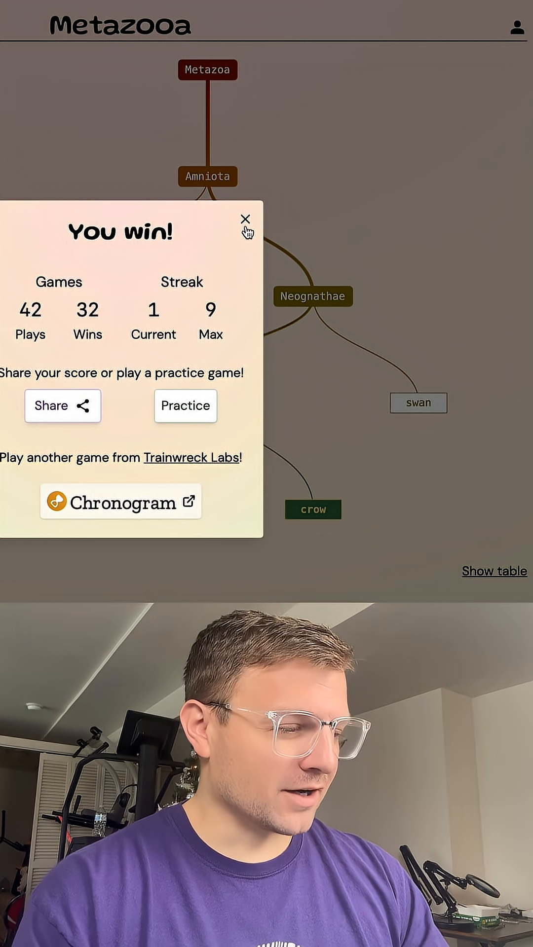
pyautogui.click(246, 219)
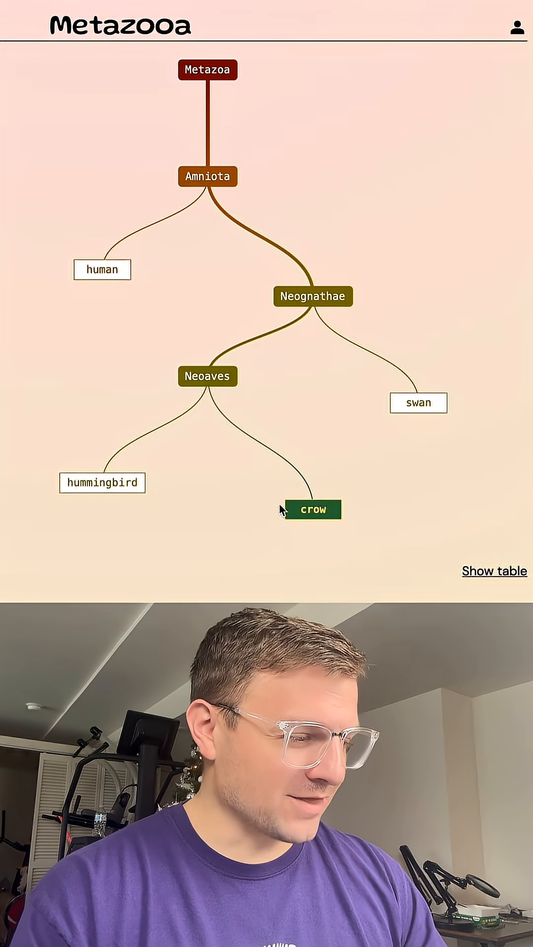